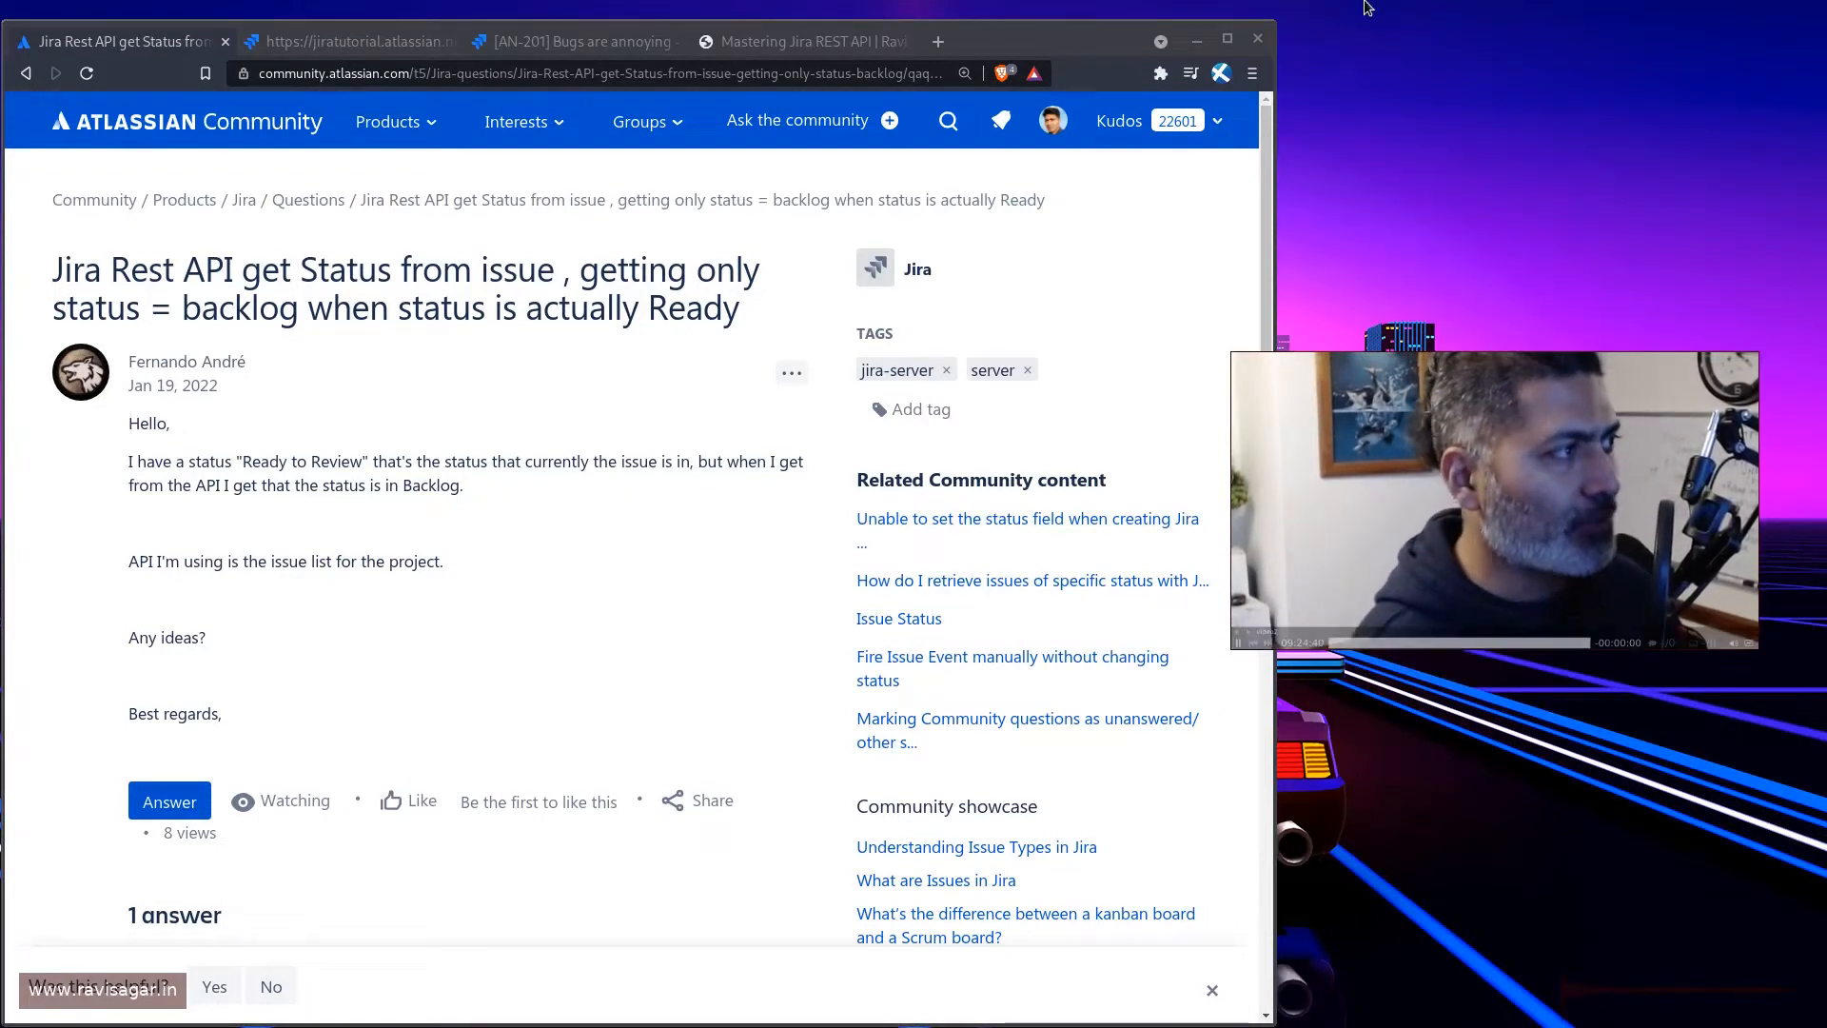
Switch from the Backlog-status community question to the Mastering Jira REST API course page.
left_click(804, 40)
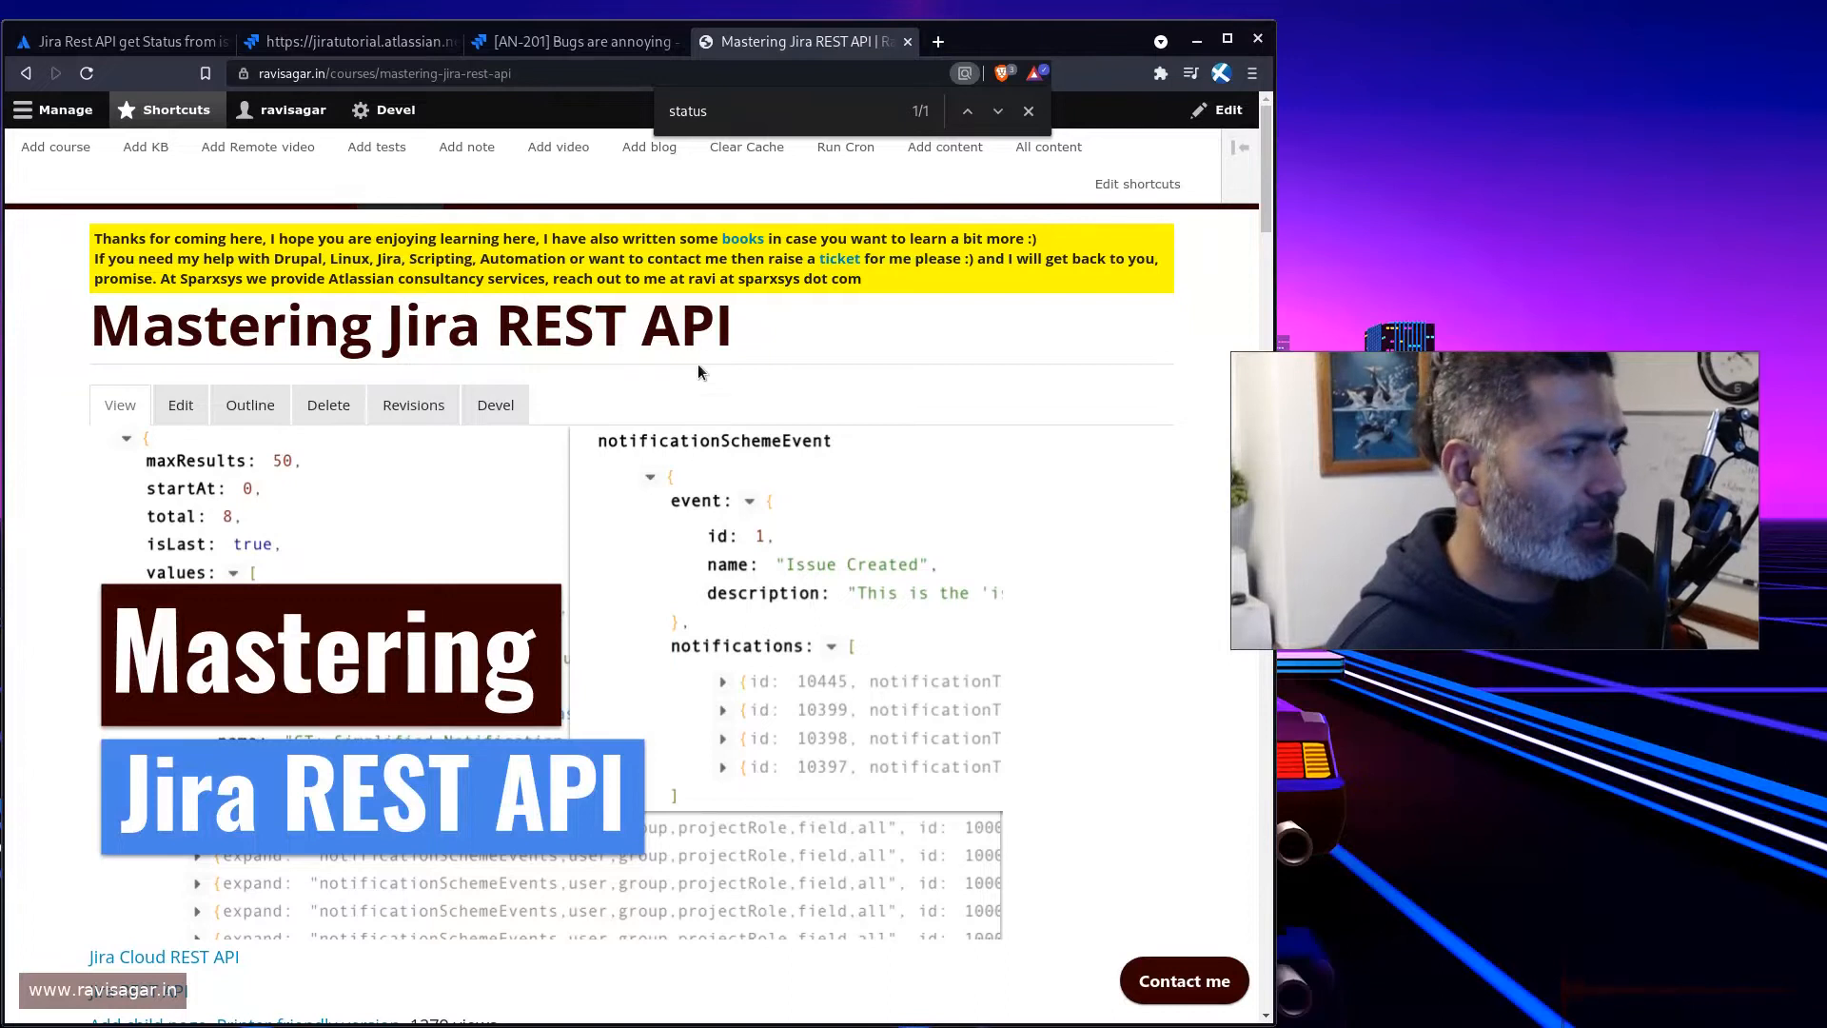
Revisit the Backlog-status community question, then bring up Jira issue AN-201 'Bugs are annoying'.
left_click(121, 40)
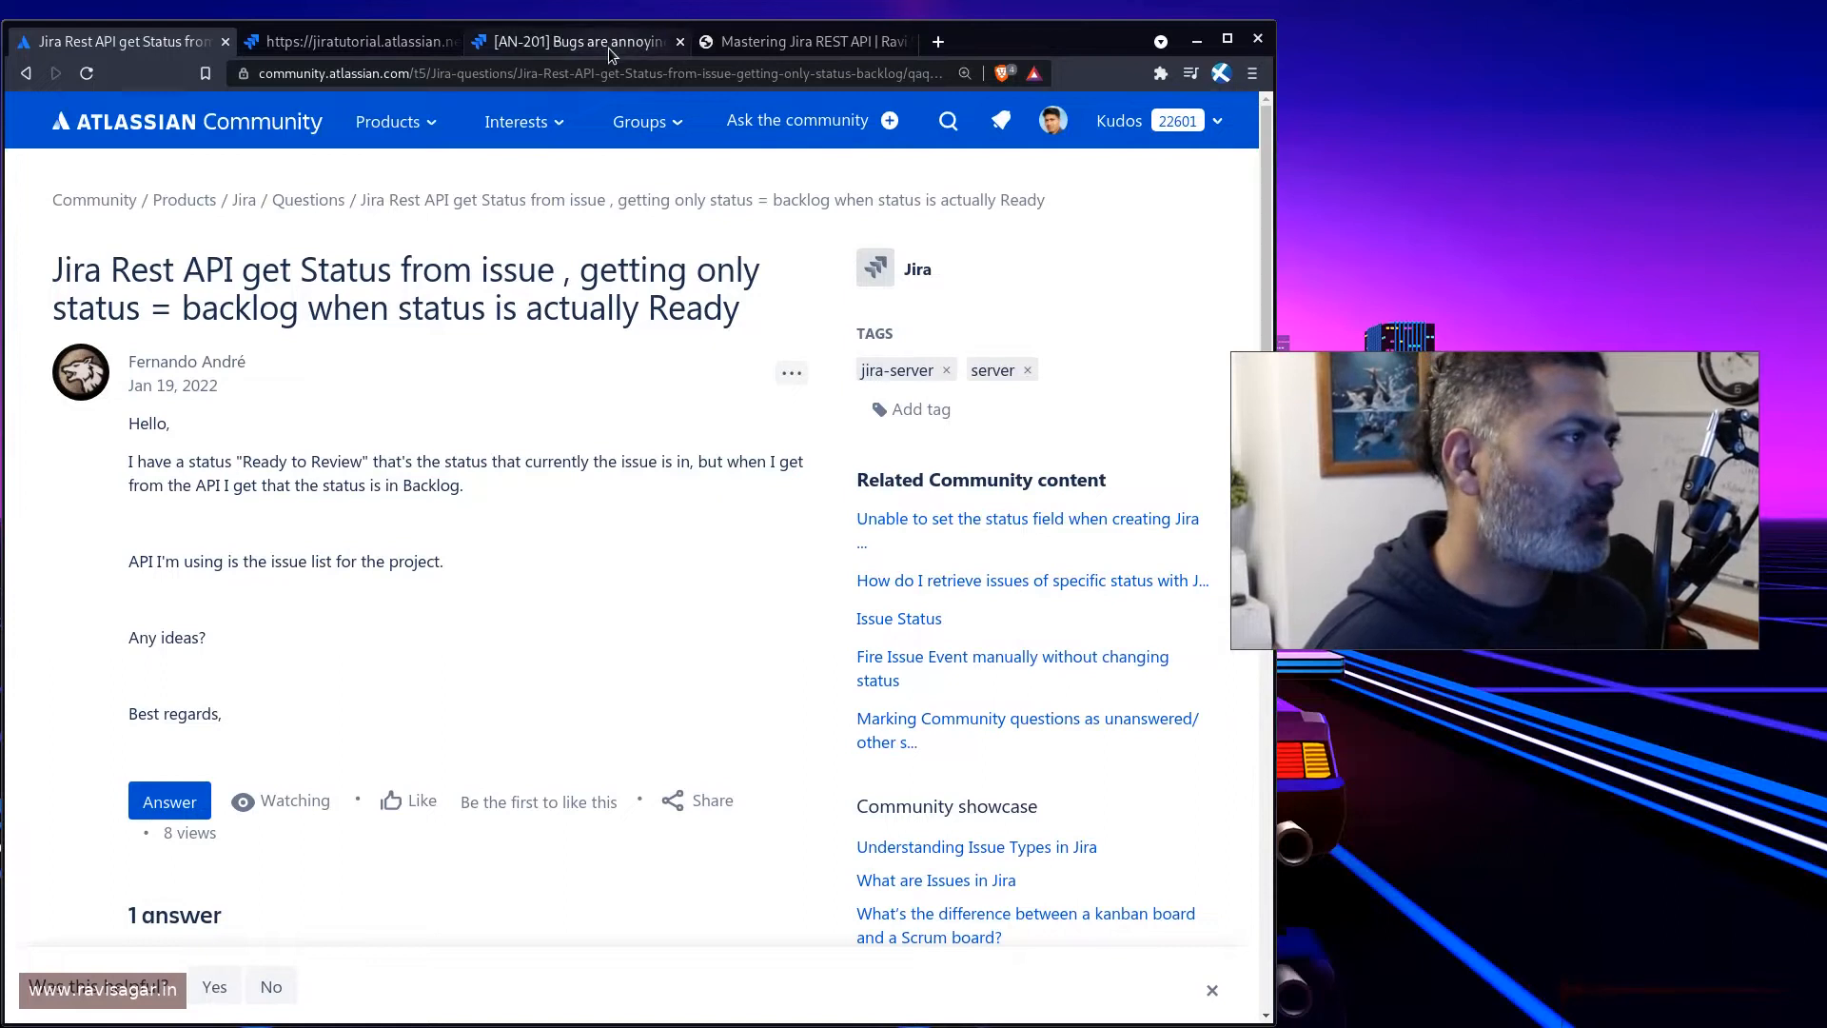
left_click(571, 40)
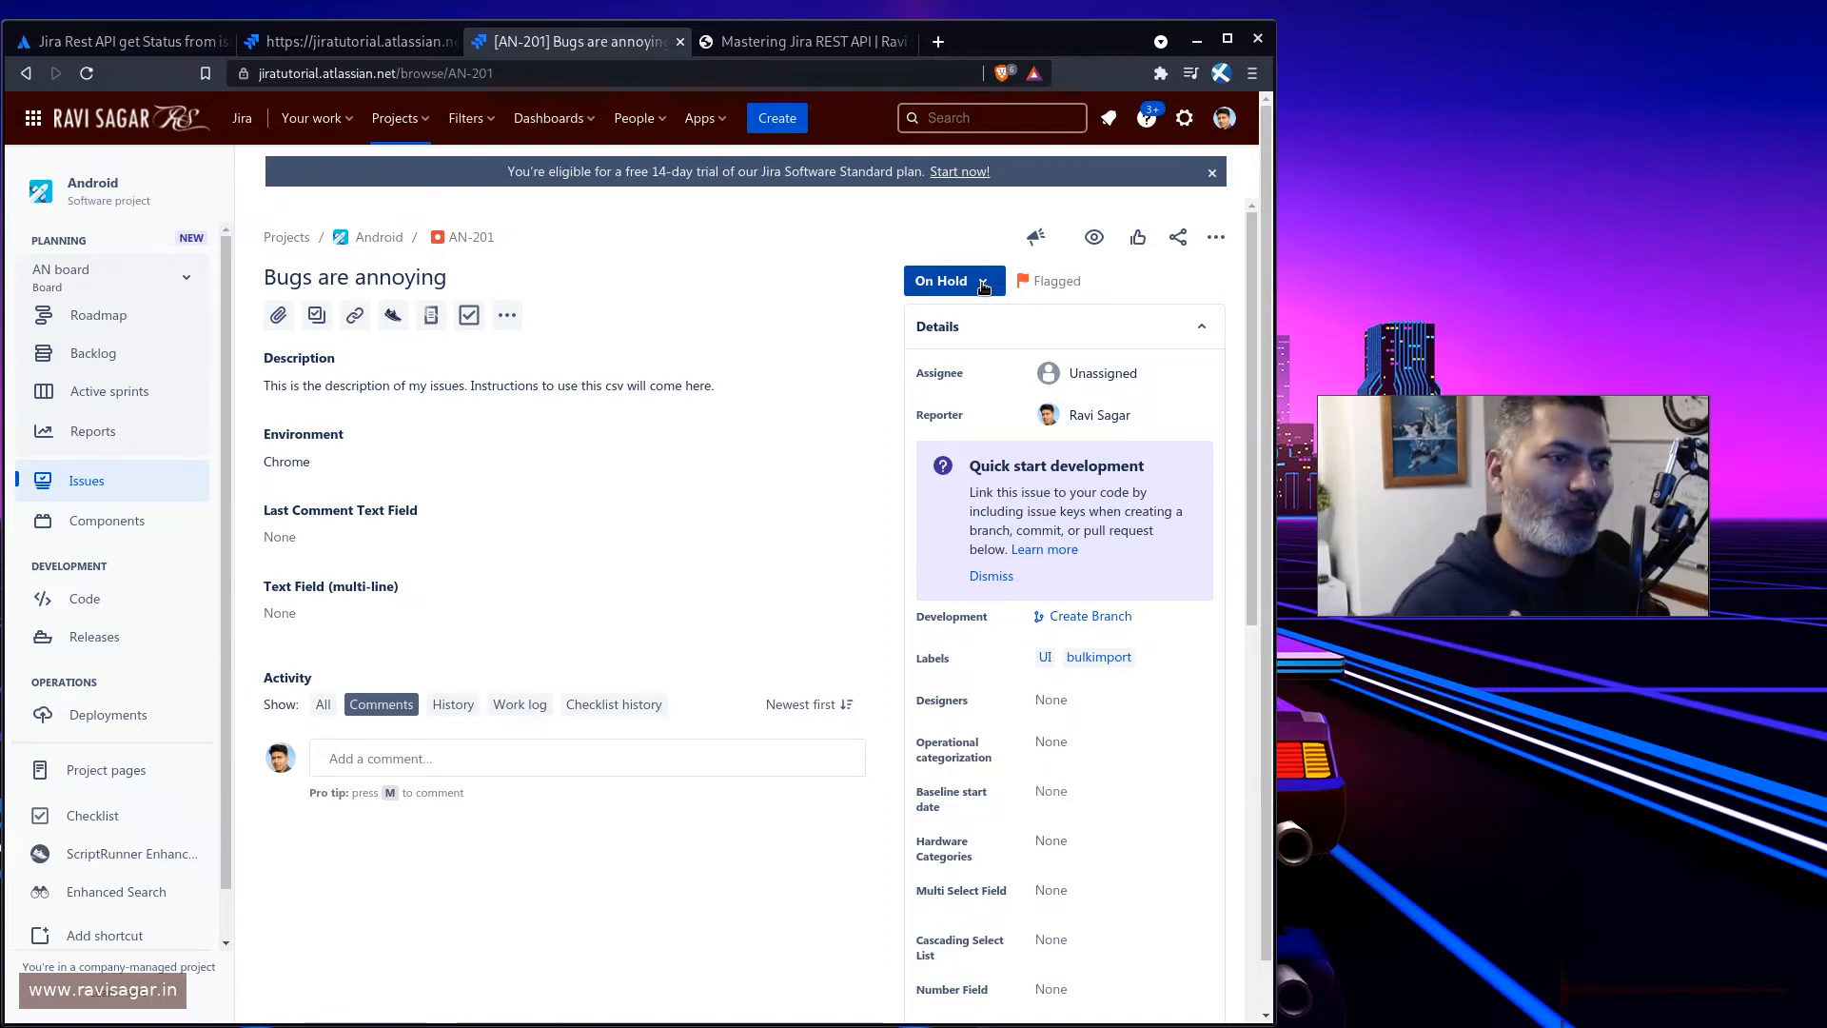
Show the /rest/api/3/issue/an-201 JSON response for issue AN-201.
left_click(347, 40)
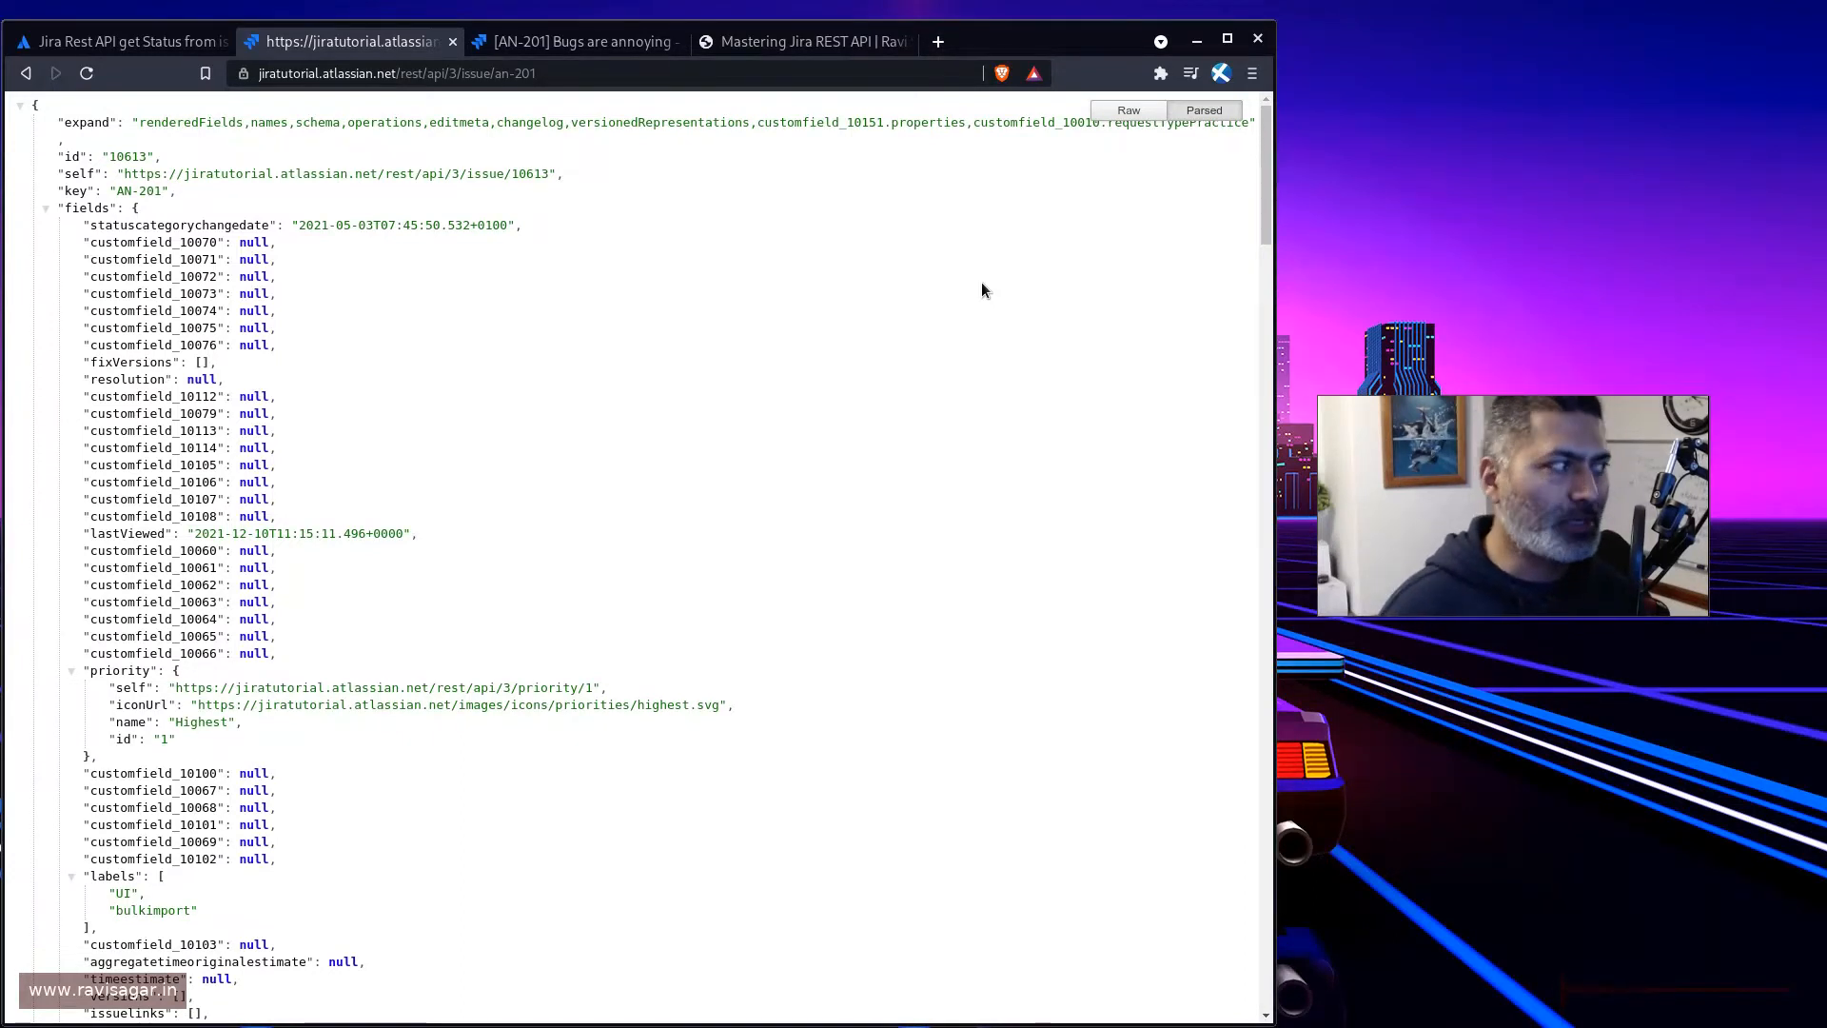
Zoom into the AN-201 JSON response so its priority and labels fields are readable.
key("ctrl+plus")
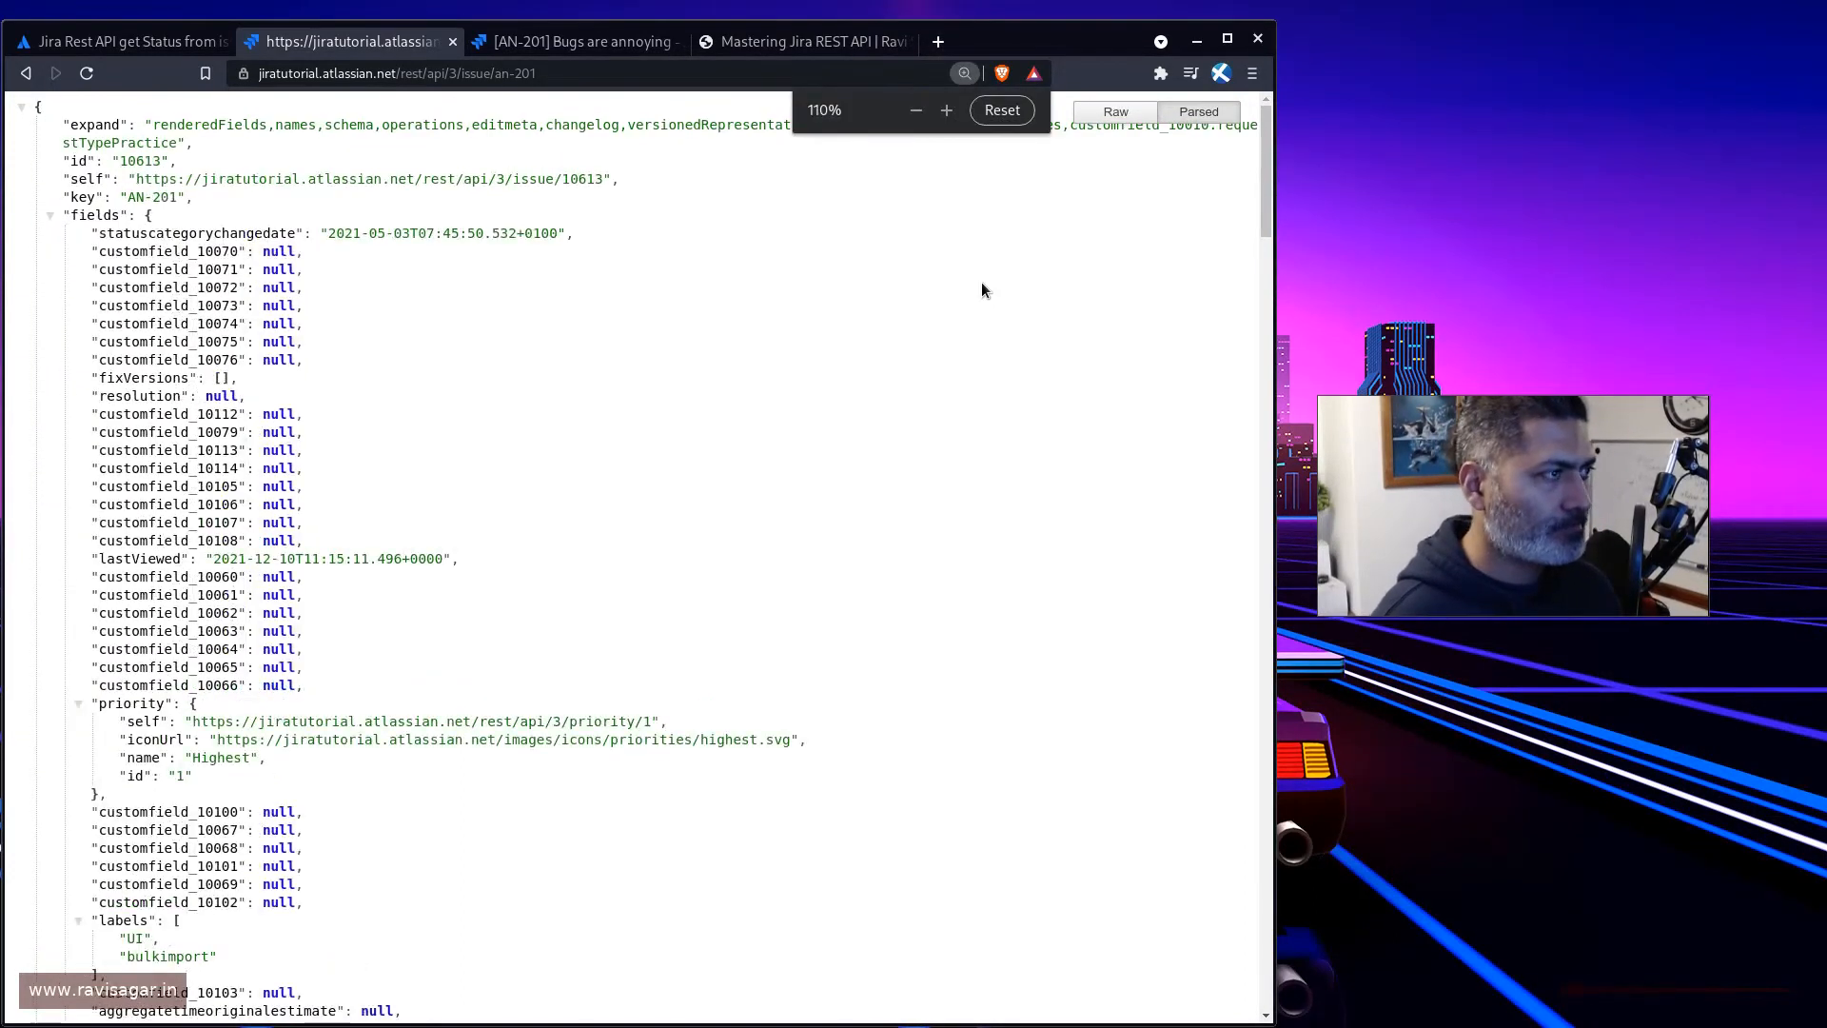